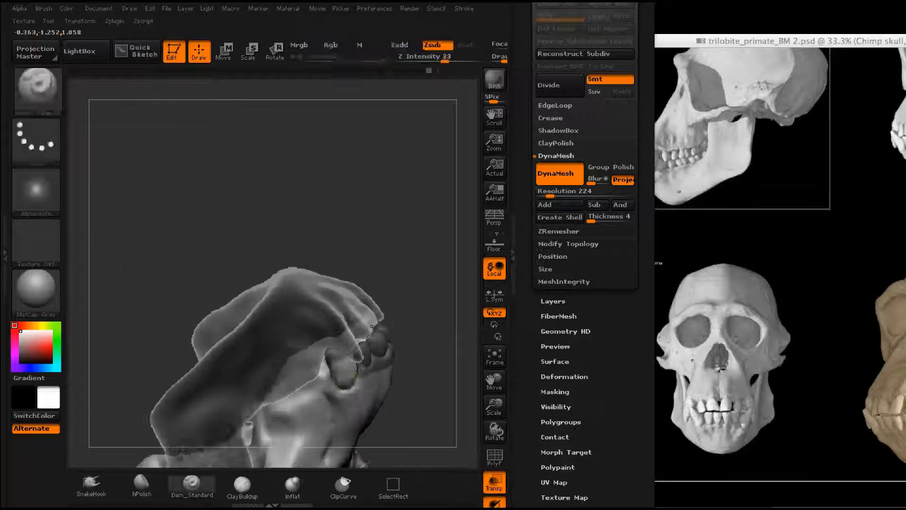
Step: Sculpt the chimp skull's teeth and jaw while comparing with the reference photos
{"action": "left_click", "coordinate": [90, 484]}
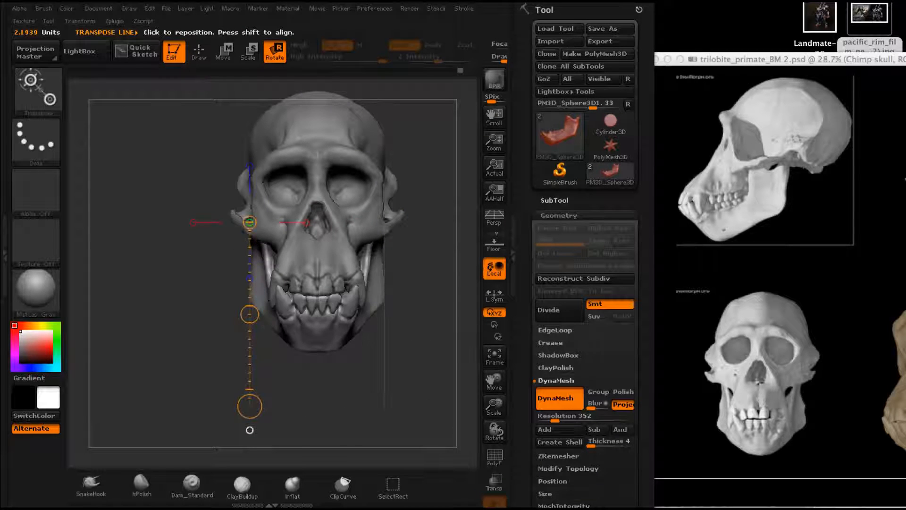
Step: Leave the rotate transpose line and return to Draw mode for sculpting the skull
{"action": "left_click", "coordinate": [198, 51]}
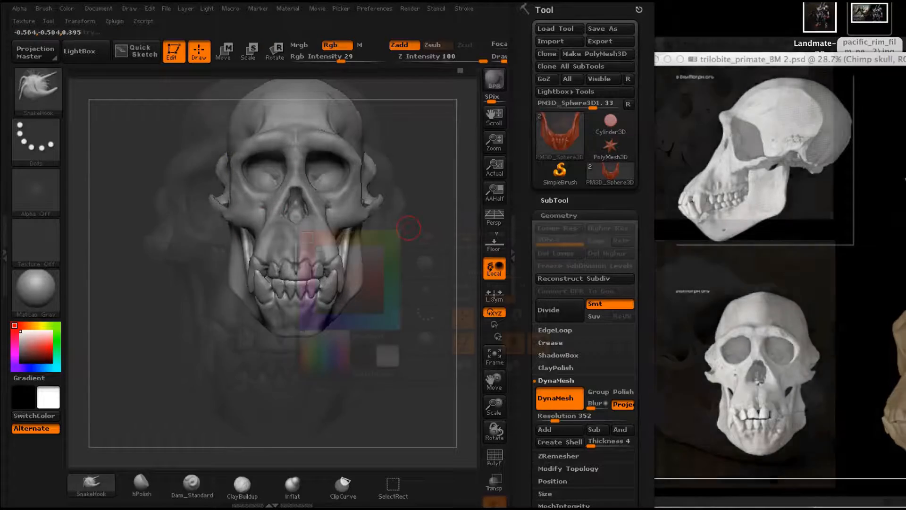